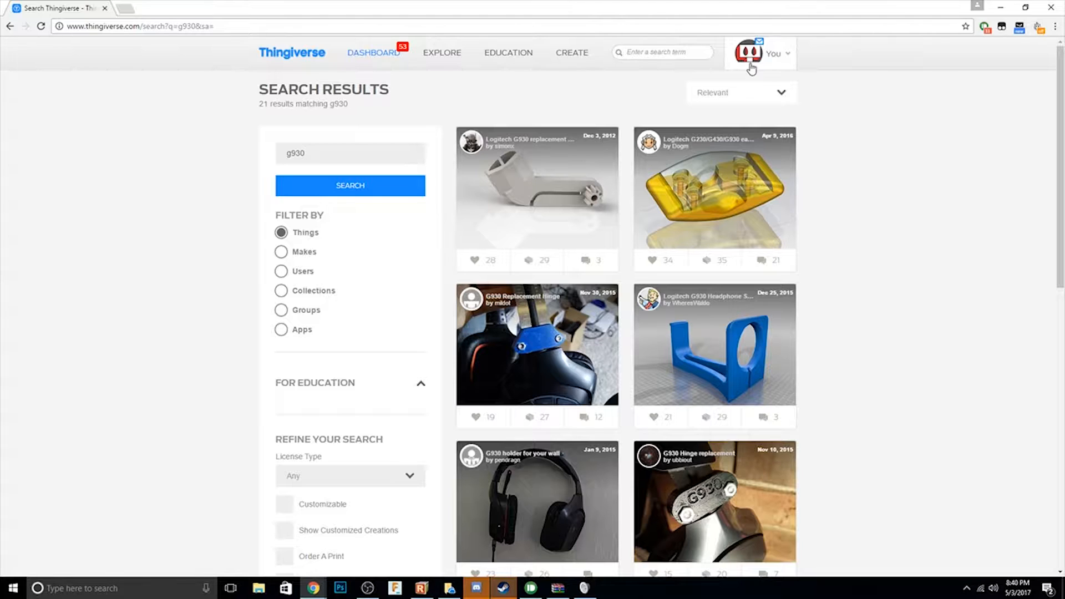
# Scroll the g930 results and open the yellow Logitech G230/G430/G930 replacement part page.
pyautogui.scroll(-3)
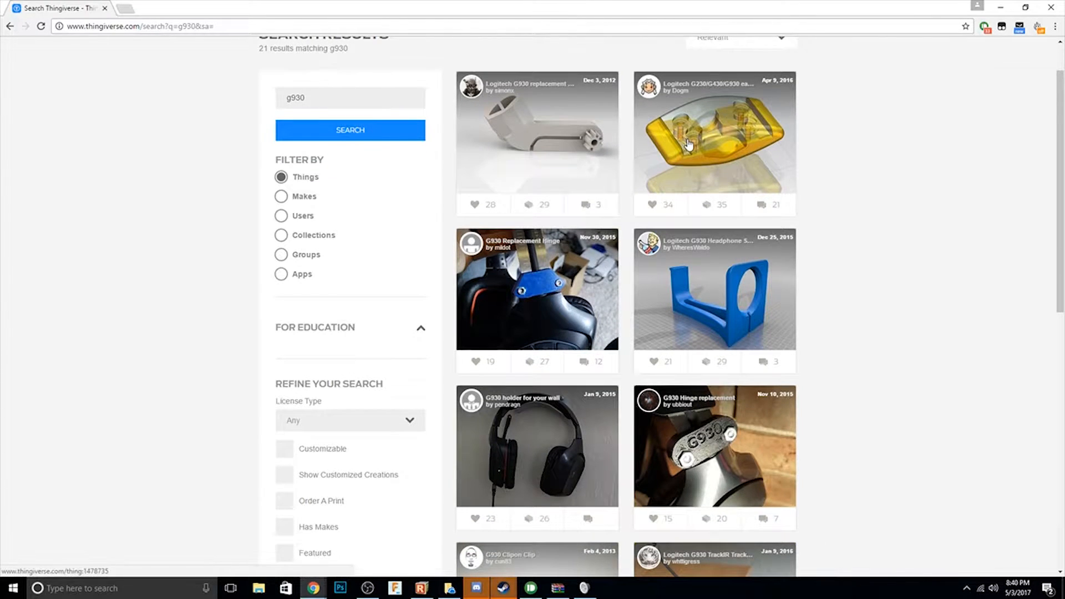
pyautogui.click(713, 143)
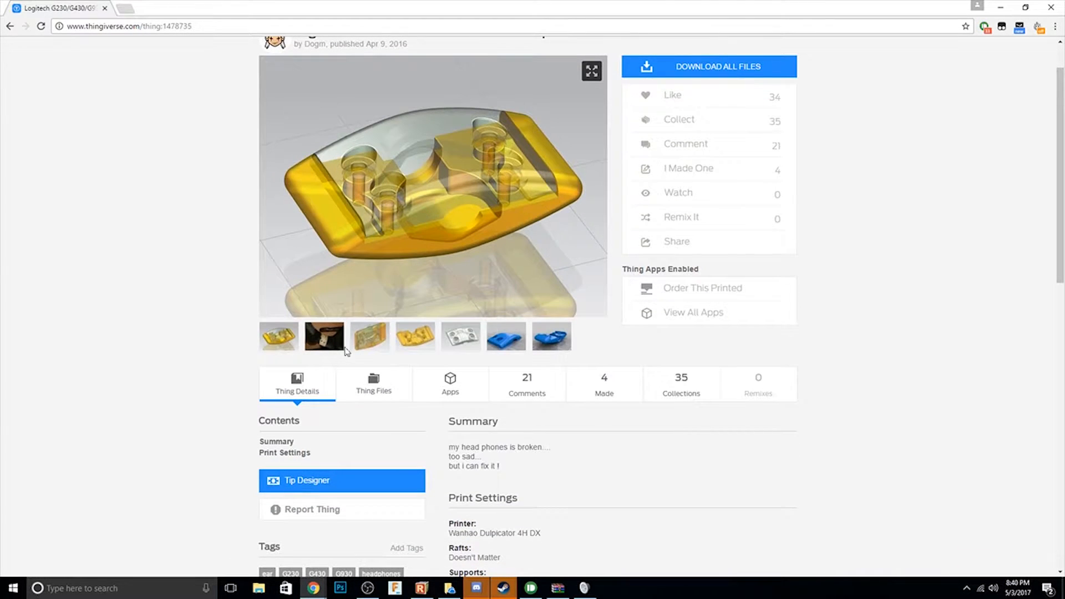
# Return to the g930 results and view the G930 Replacement Hinge's blue hinge-part renders.
pyautogui.click(324, 335)
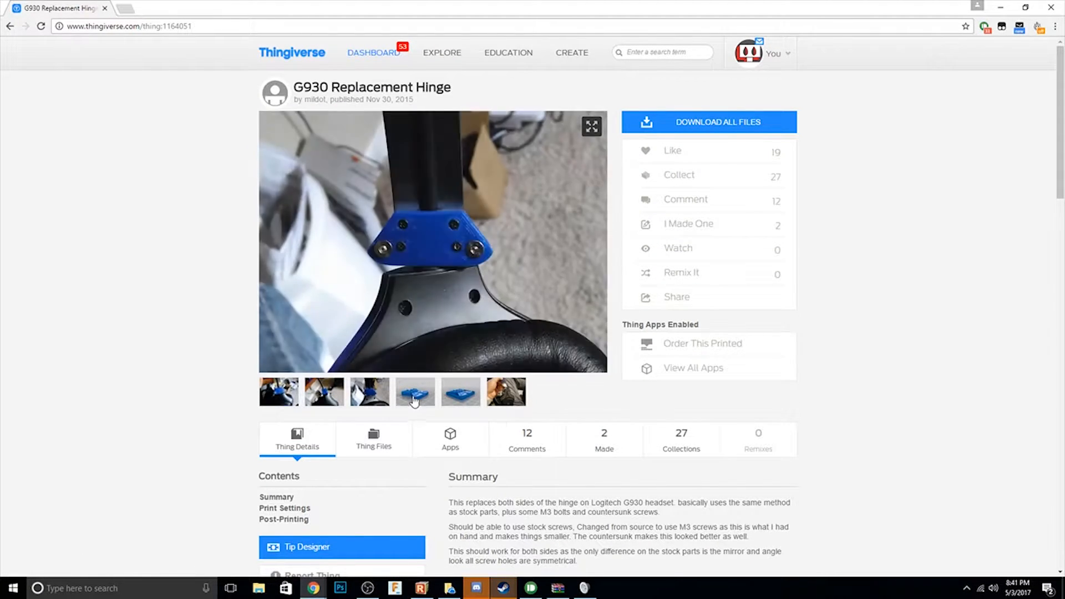
pyautogui.click(415, 391)
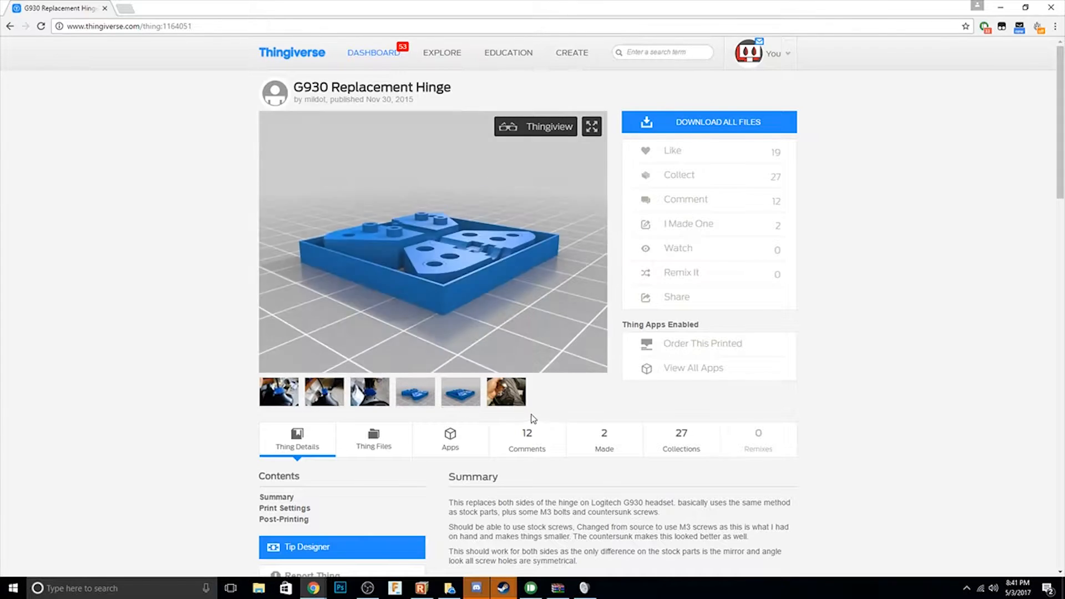
pyautogui.click(505, 391)
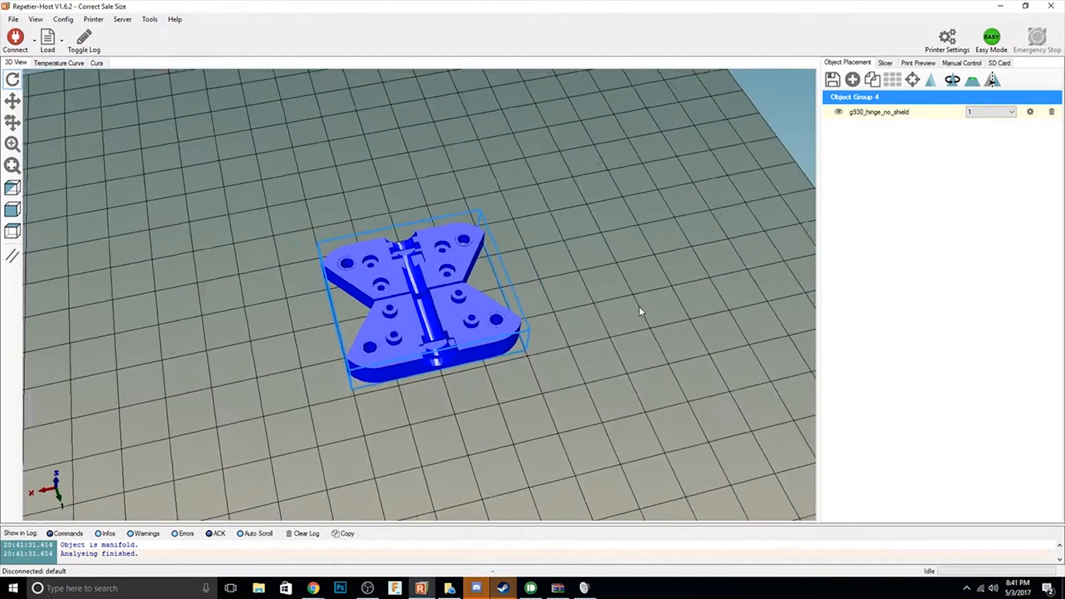
# Slice the hinge with CuraEngine: 15m:37s print time, 40 layers, 1793 mm filament.
pyautogui.click(885, 63)
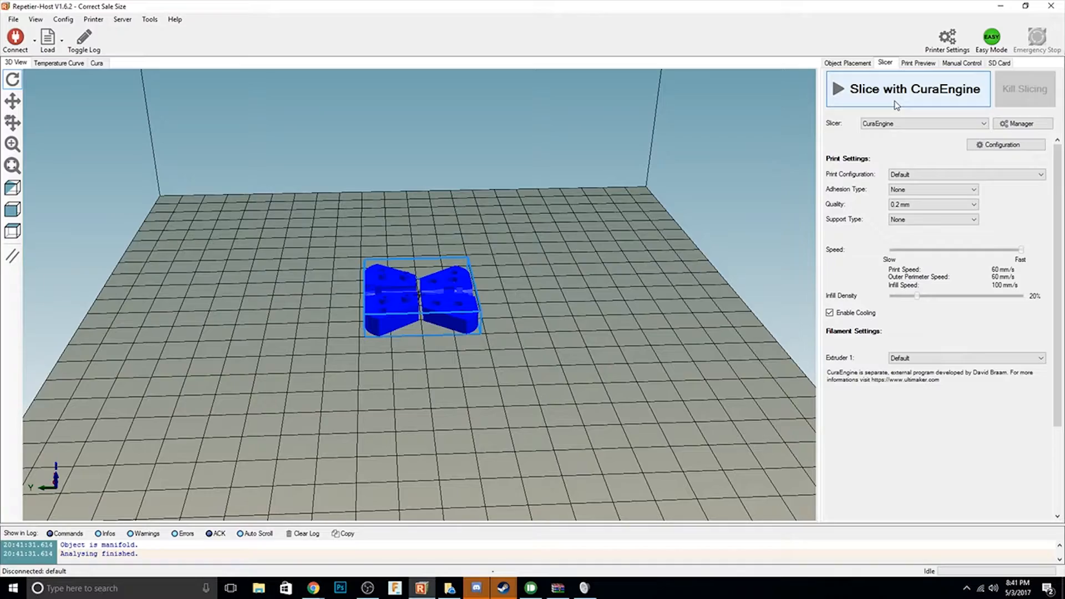
pyautogui.click(913, 88)
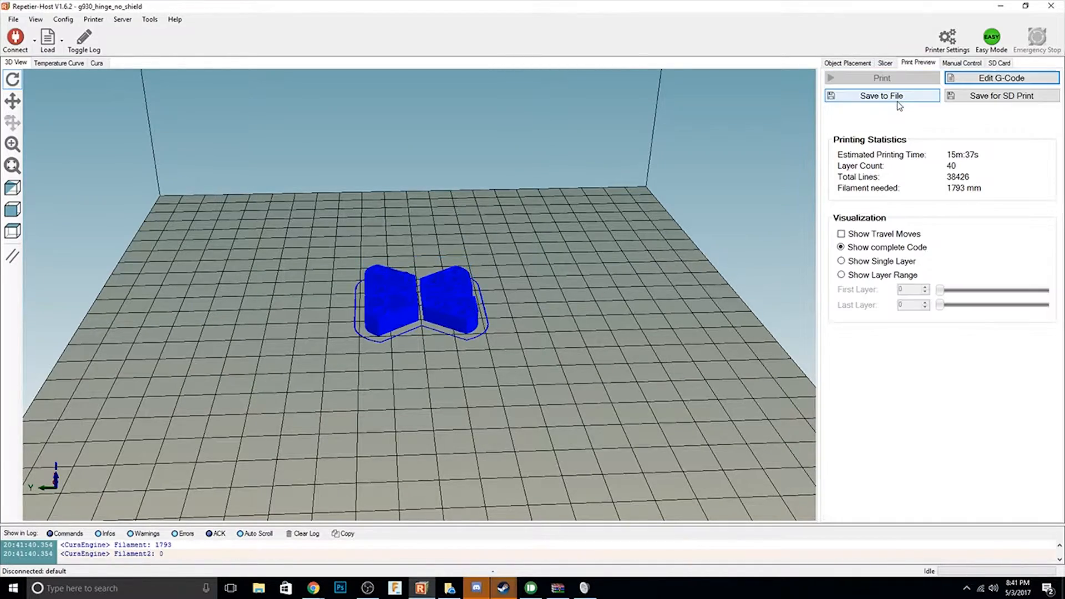